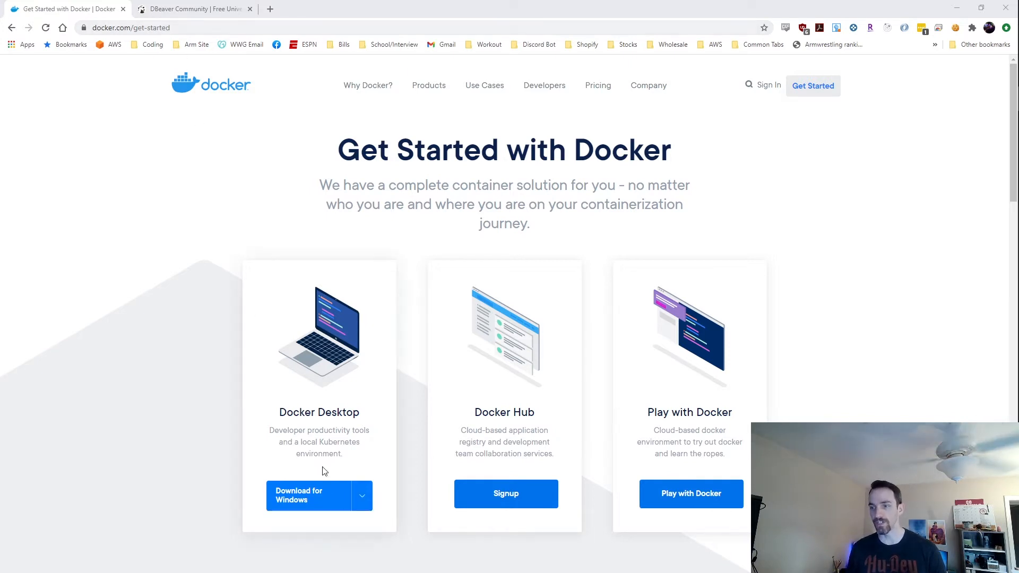
# Review the postgres db service's image, restart, password and 5432 port entries in docker-compose.yml.
pyautogui.click(362, 496)
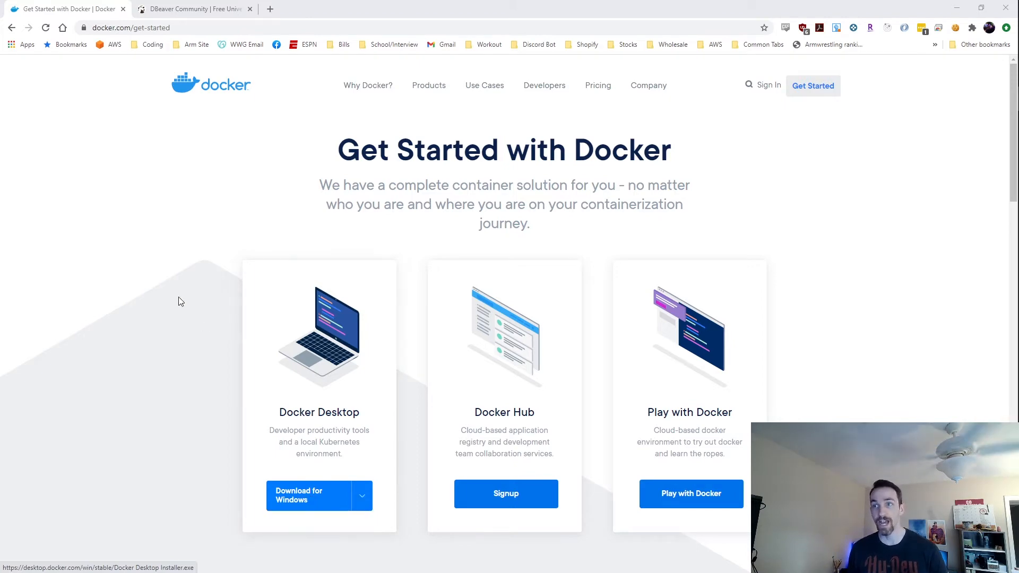
pyautogui.click(192, 9)
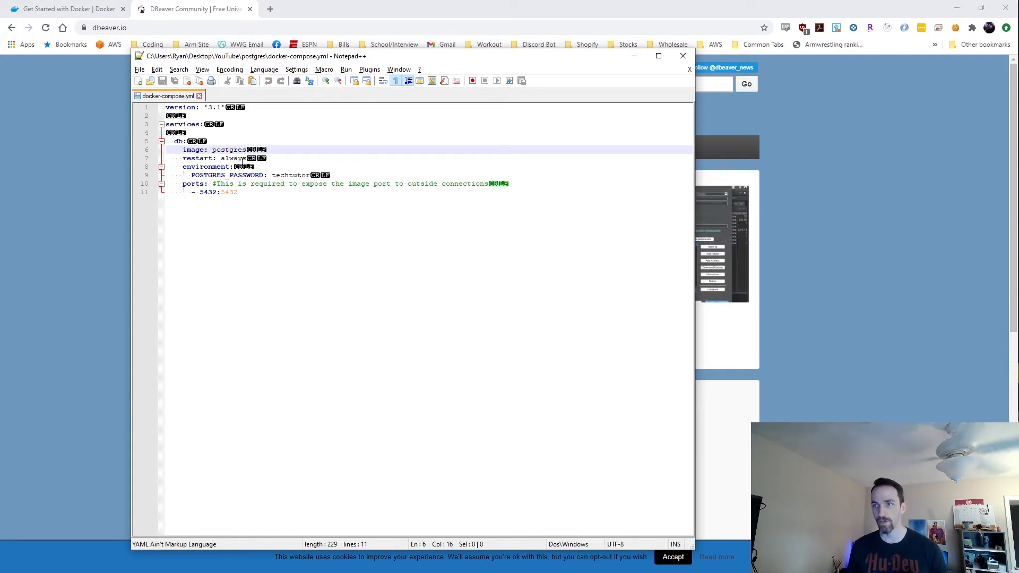
pyautogui.click(257, 158)
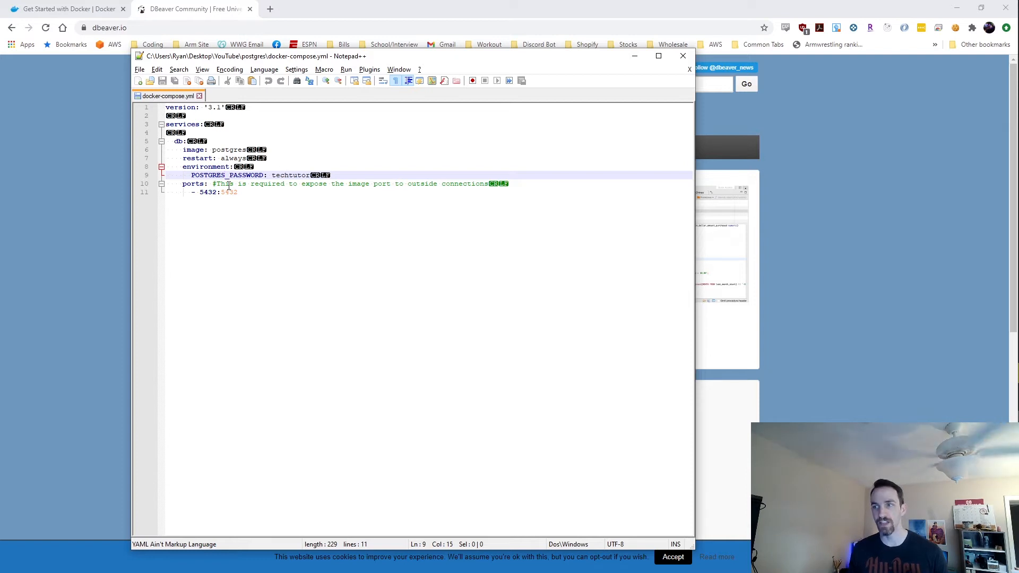
pyautogui.moveTo(272, 199)
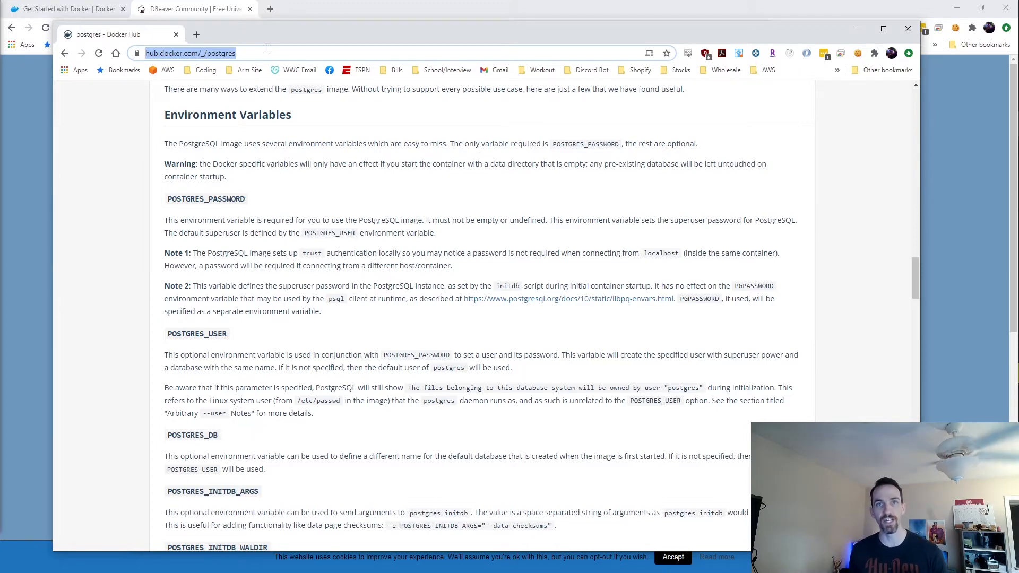
pyautogui.scroll(3)
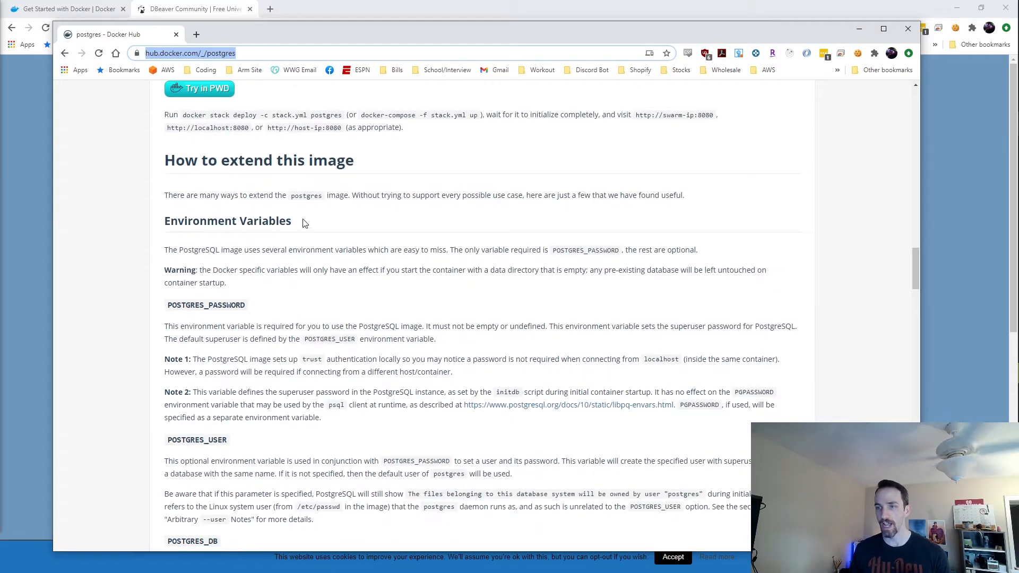
pyautogui.scroll(-3)
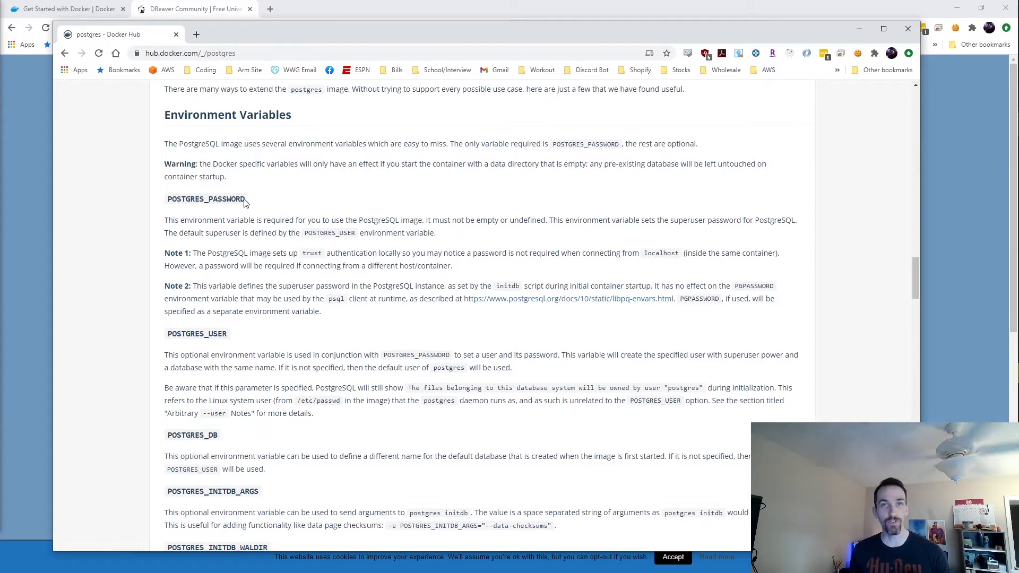
pyautogui.doubleClick(206, 198)
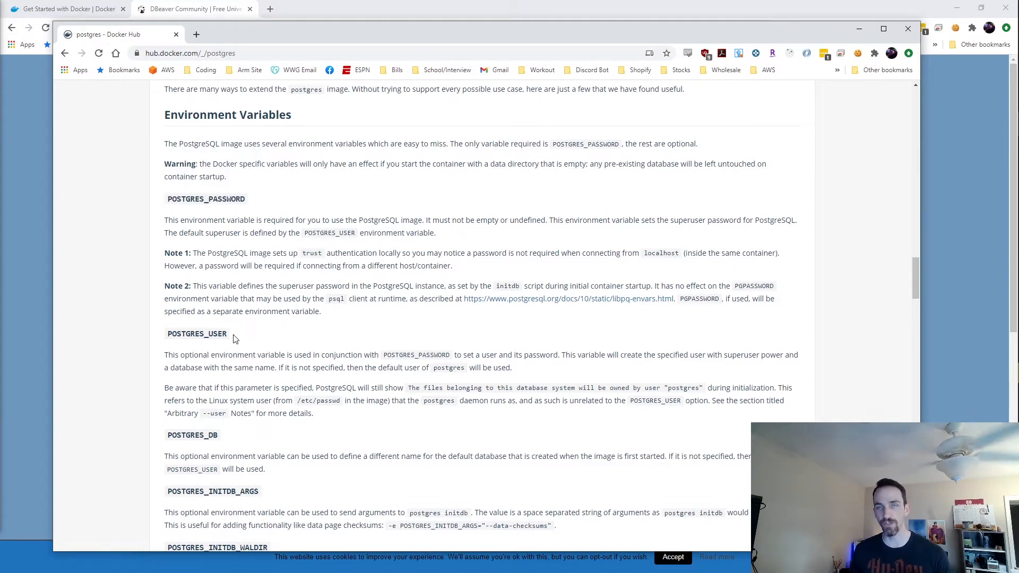
pyautogui.scroll(-3)
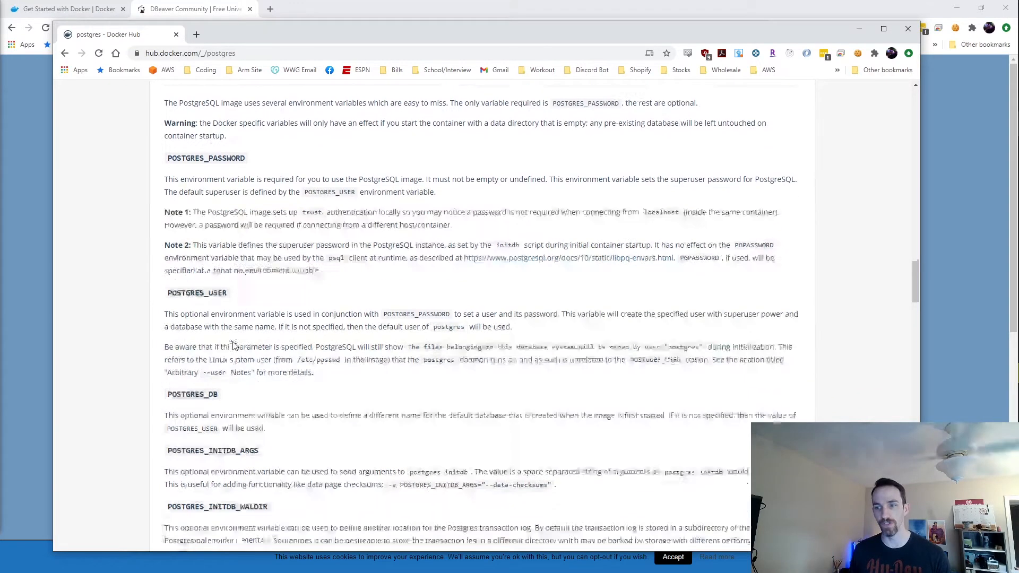
pyautogui.scroll(-3)
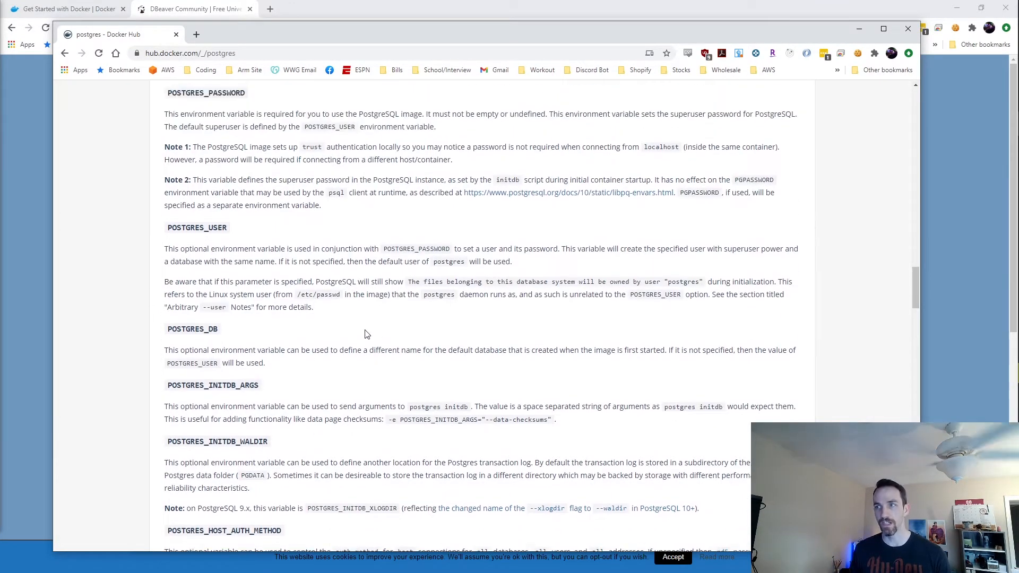
pyautogui.scroll(3)
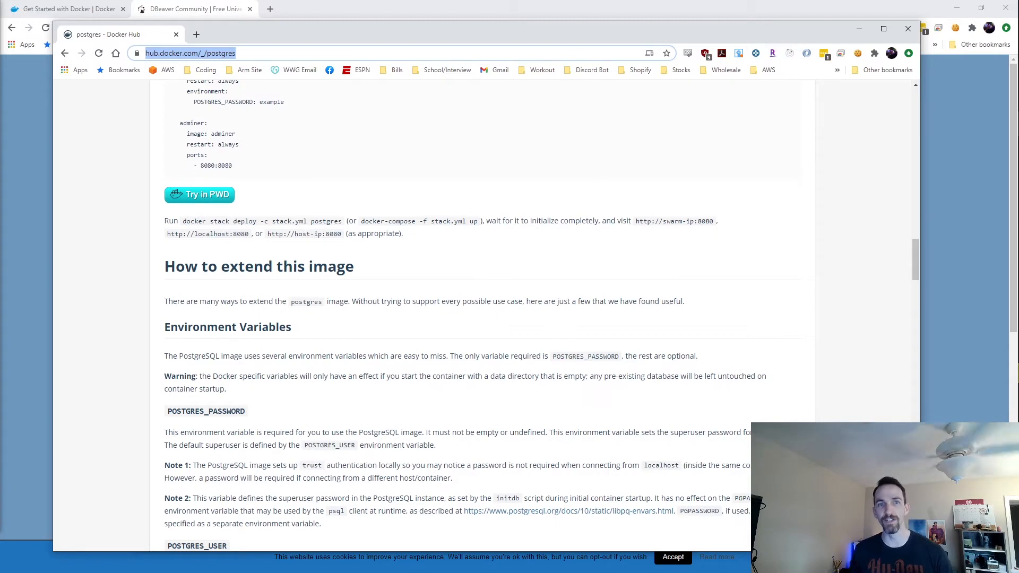
pyautogui.moveTo(488, 27)
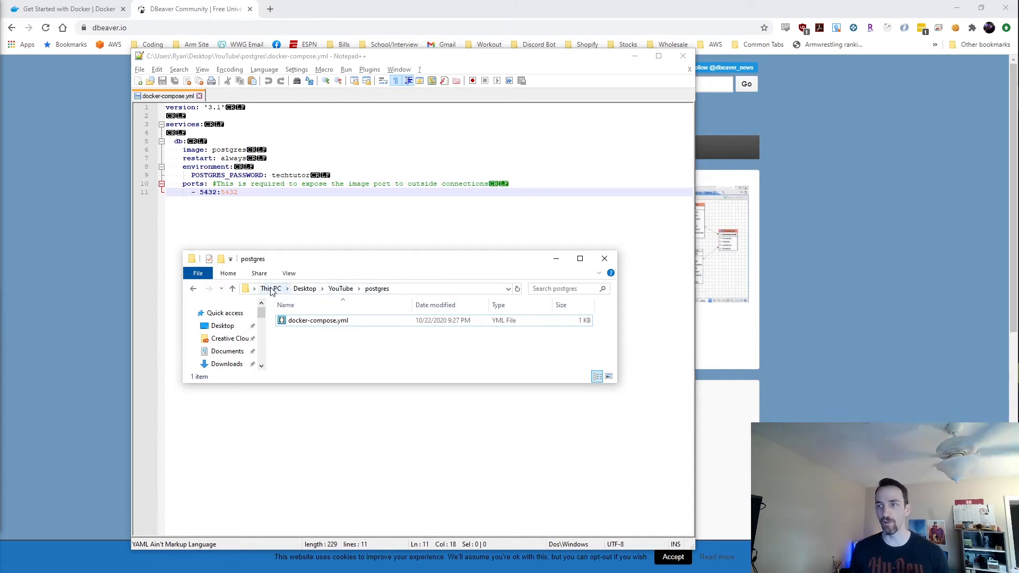
pyautogui.moveTo(321, 292)
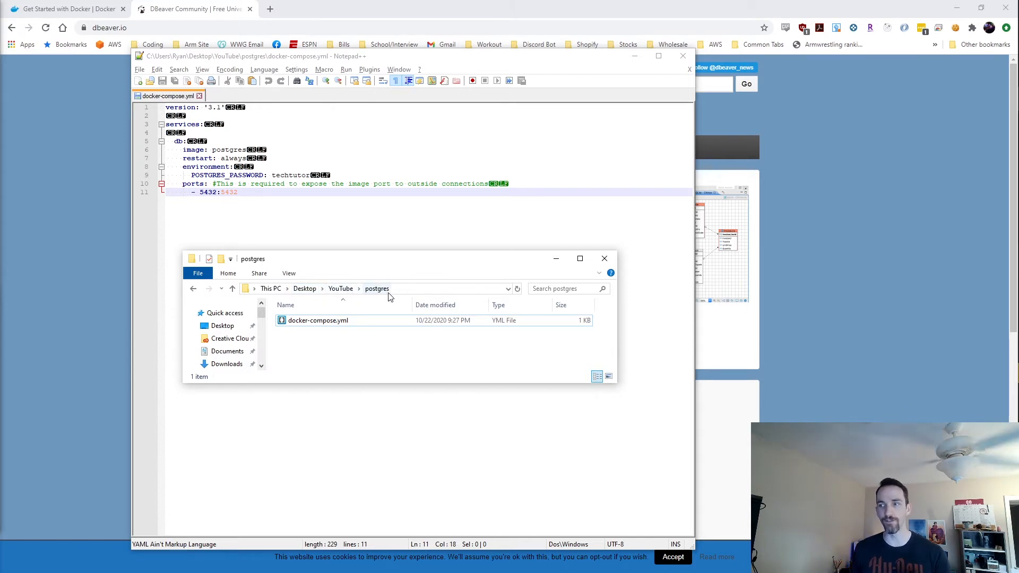
# Select docker-compose.yml and the folder path in the address bar for replacing.
pyautogui.click(317, 320)
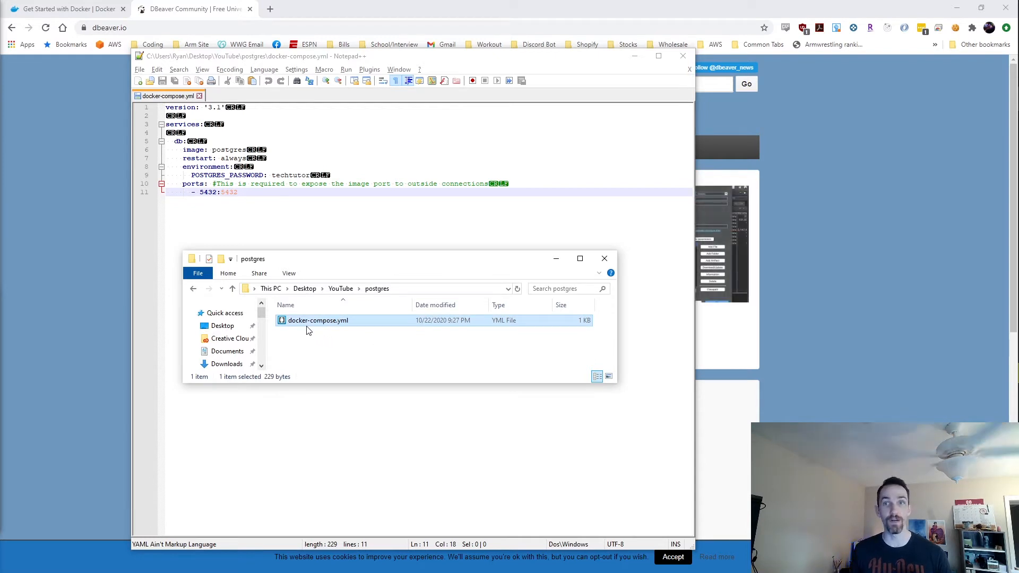
pyautogui.moveTo(338, 329)
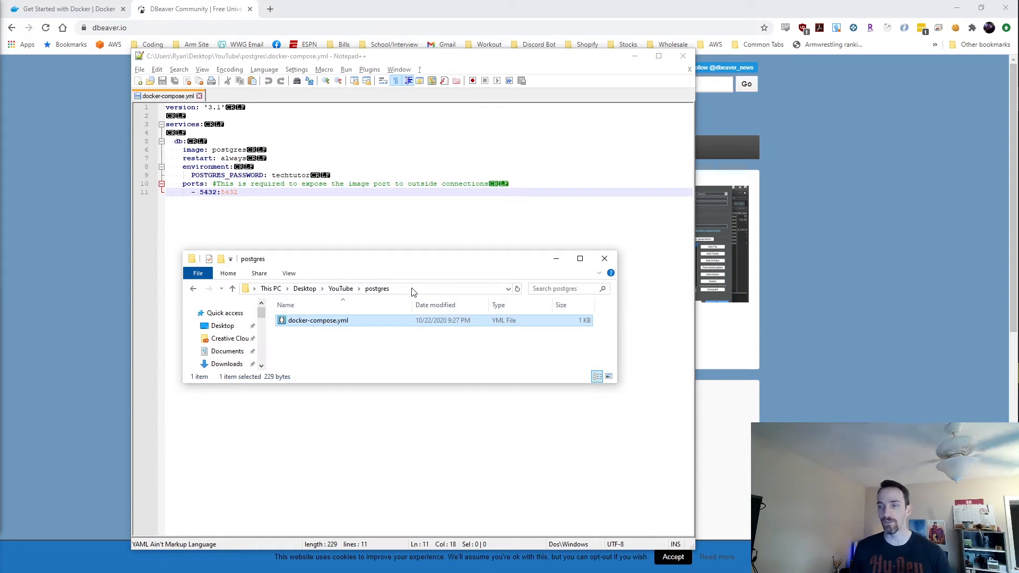
pyautogui.click(377, 289)
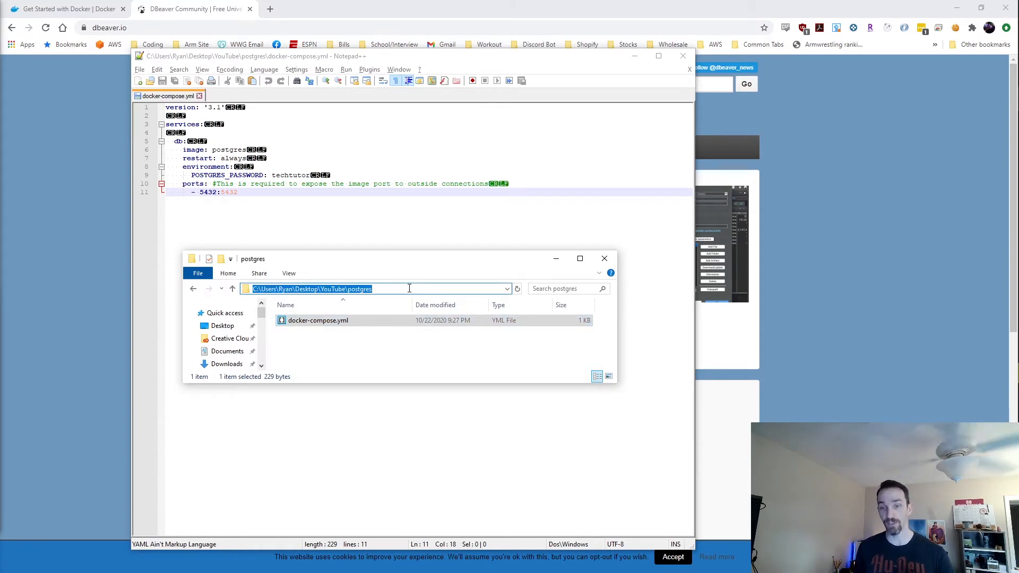
# Launch cmd.exe in the postgres folder, list docker-compose.yml with dir and check docker ps.
pyautogui.write('C:\\Windows\\System32\\cmd.exe')
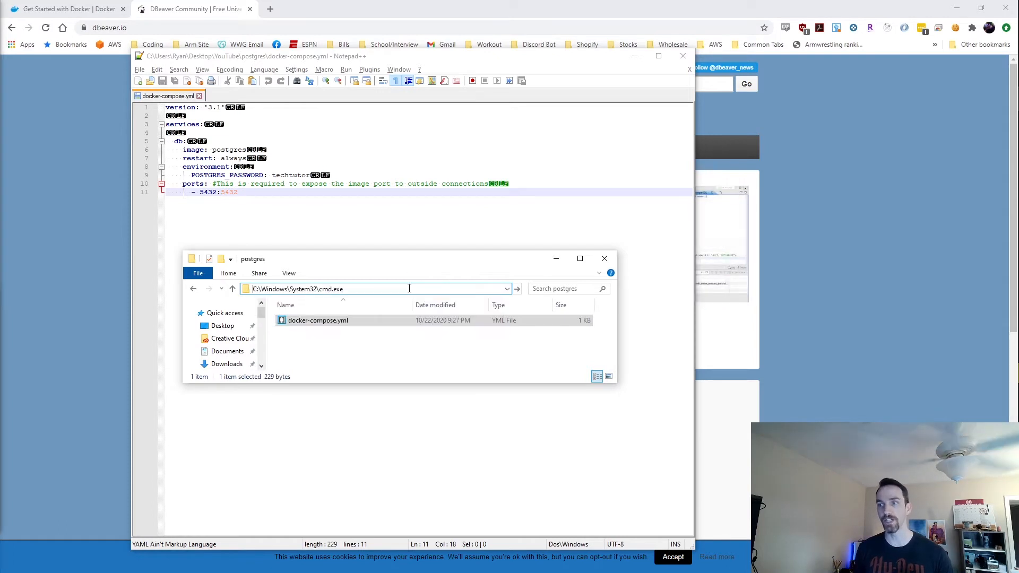
pyautogui.press('enter')
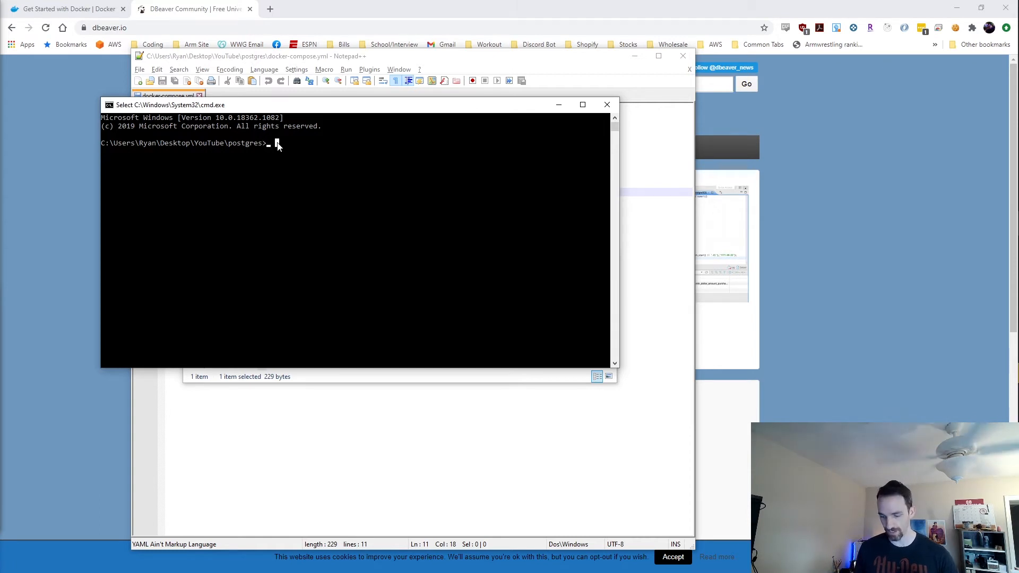
pyautogui.write('dir')
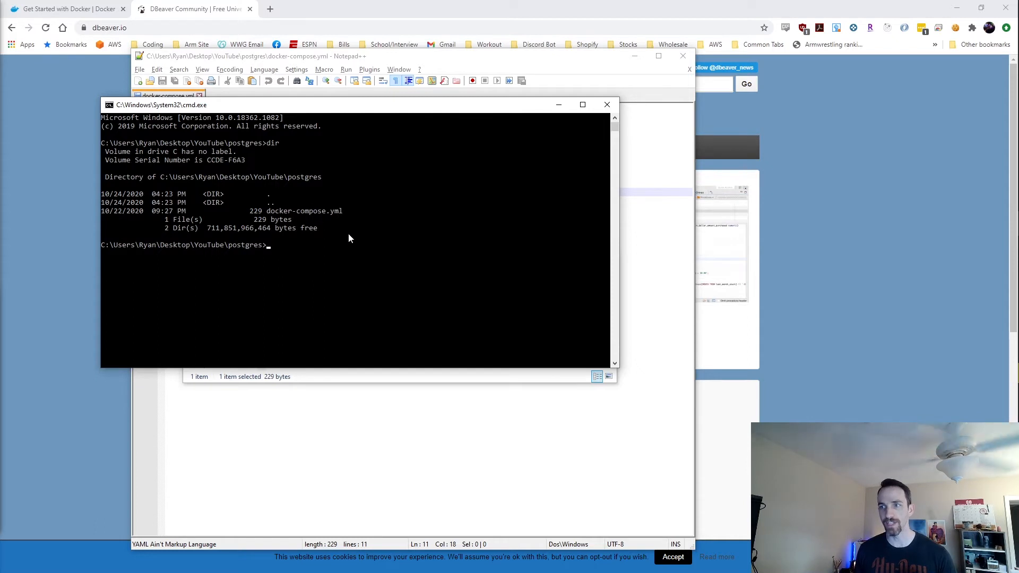
pyautogui.moveTo(364, 232)
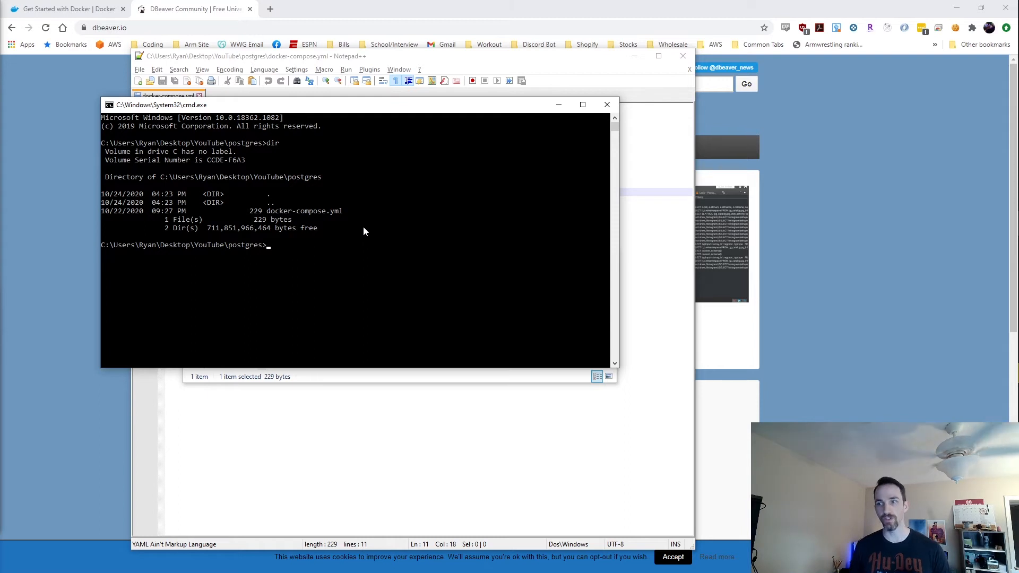
pyautogui.write('docker ps')
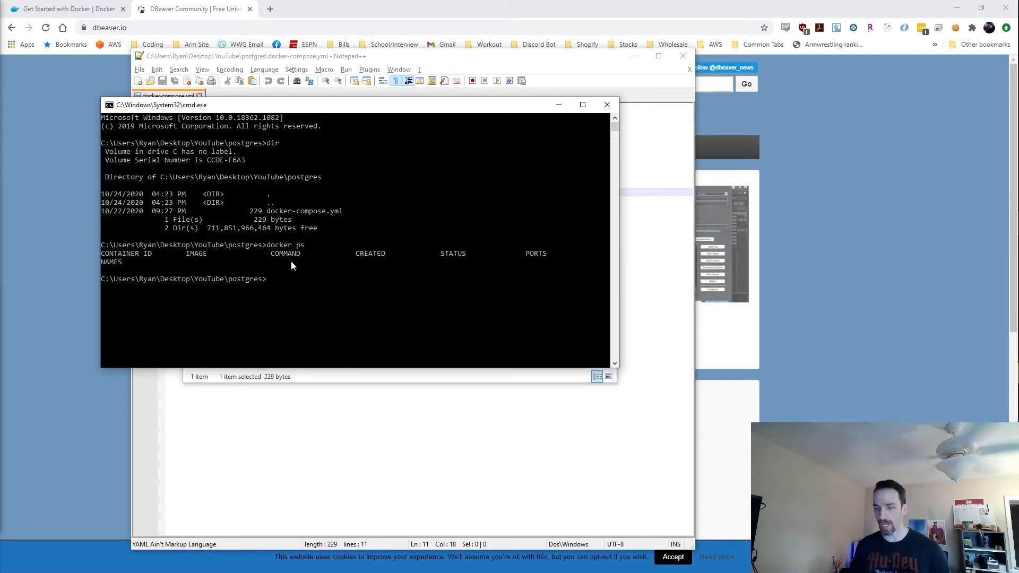
# Start the postgres container in the foreground with docker-compose up, then stop it with Ctrl+C.
pyautogui.write('docker-compose up')
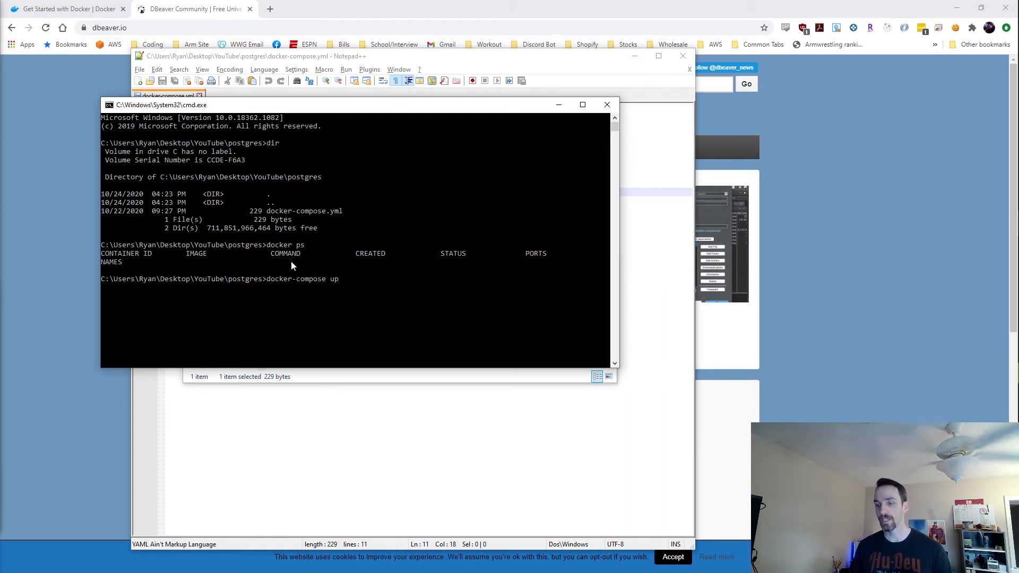
pyautogui.write('-d')
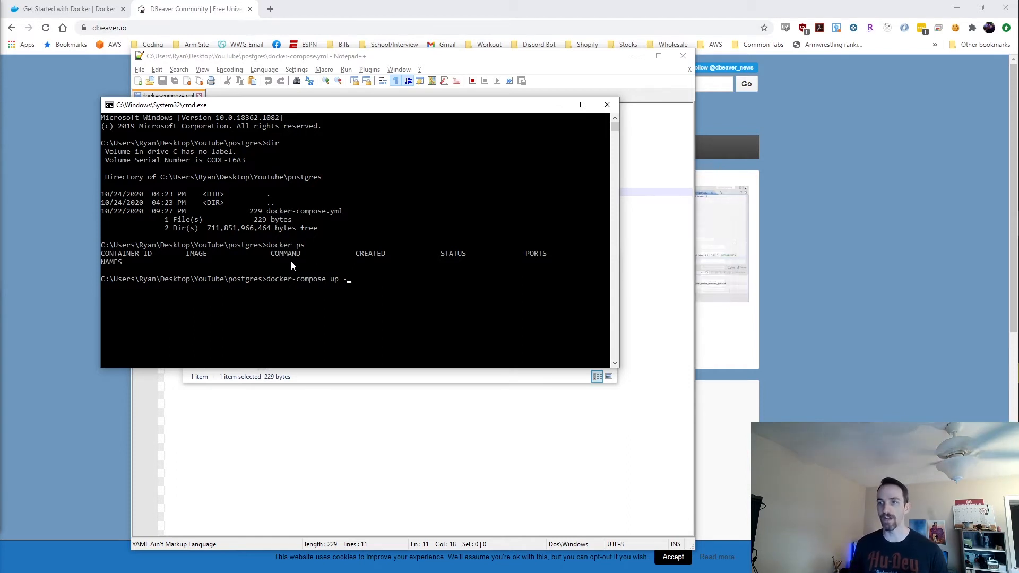
pyautogui.press('BackSpace')
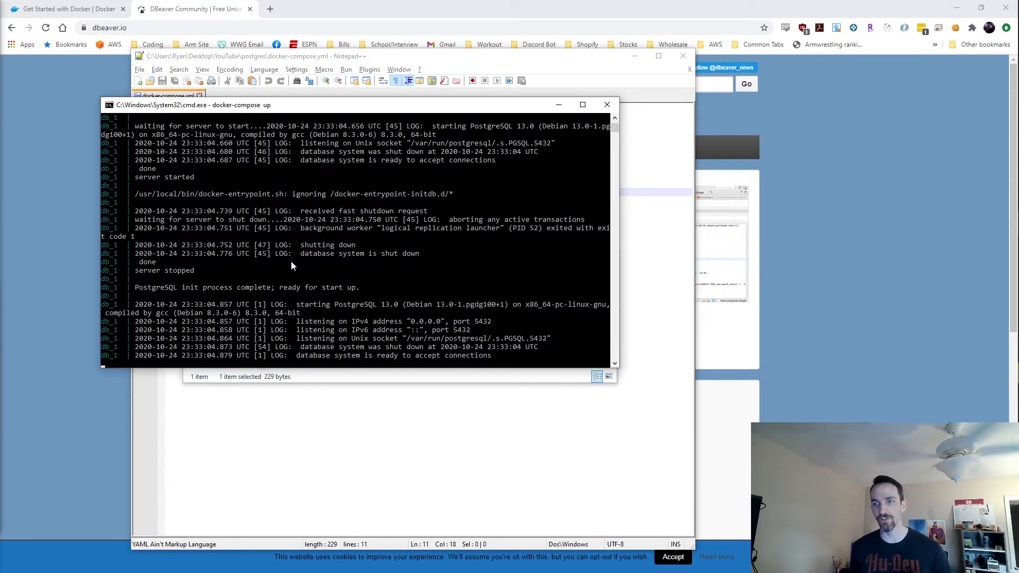
pyautogui.press('ctrl+c')
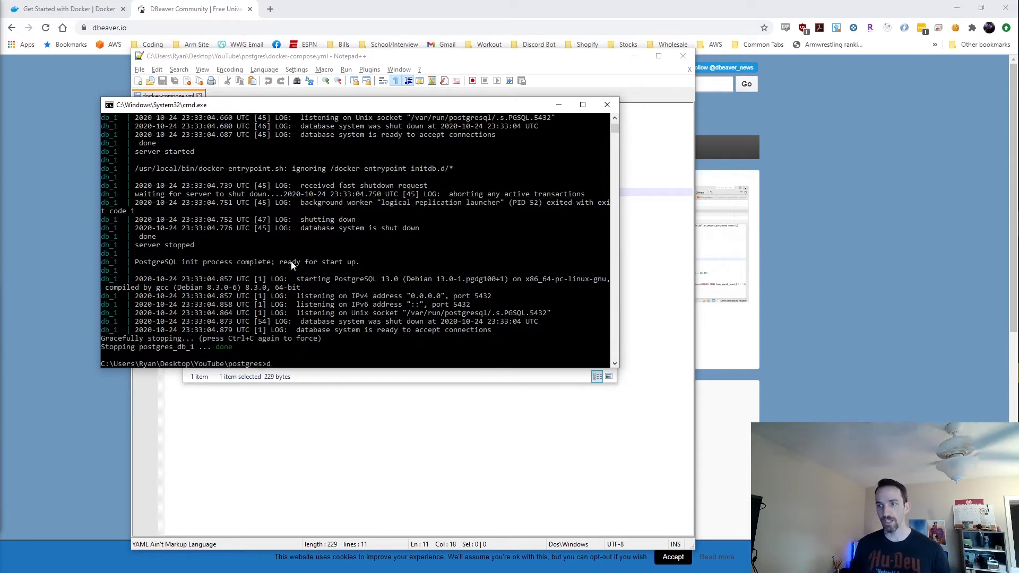
# Restart the postgres container detached with docker-compose up -d.
pyautogui.write('docker-compose')
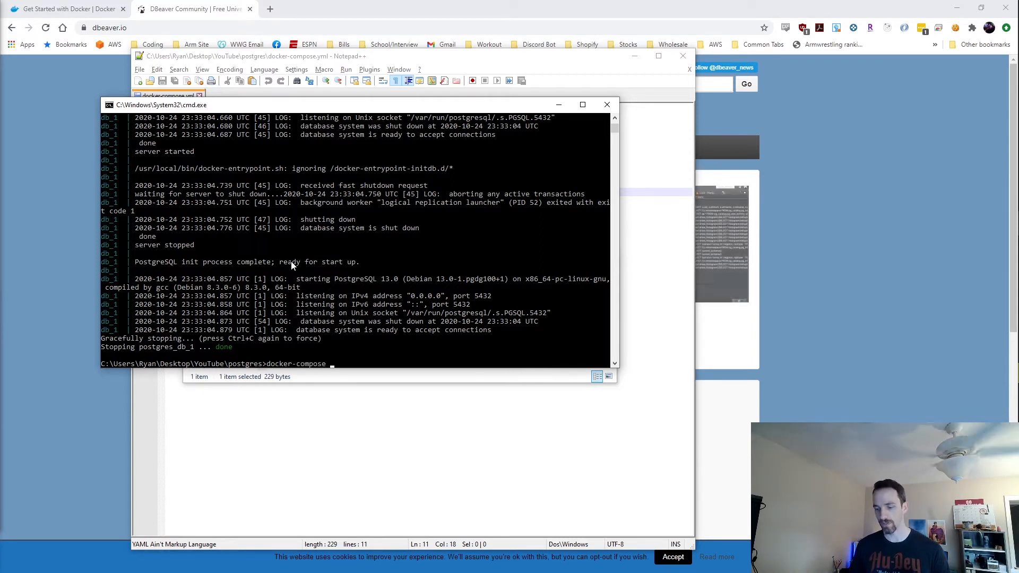
pyautogui.write('up -d')
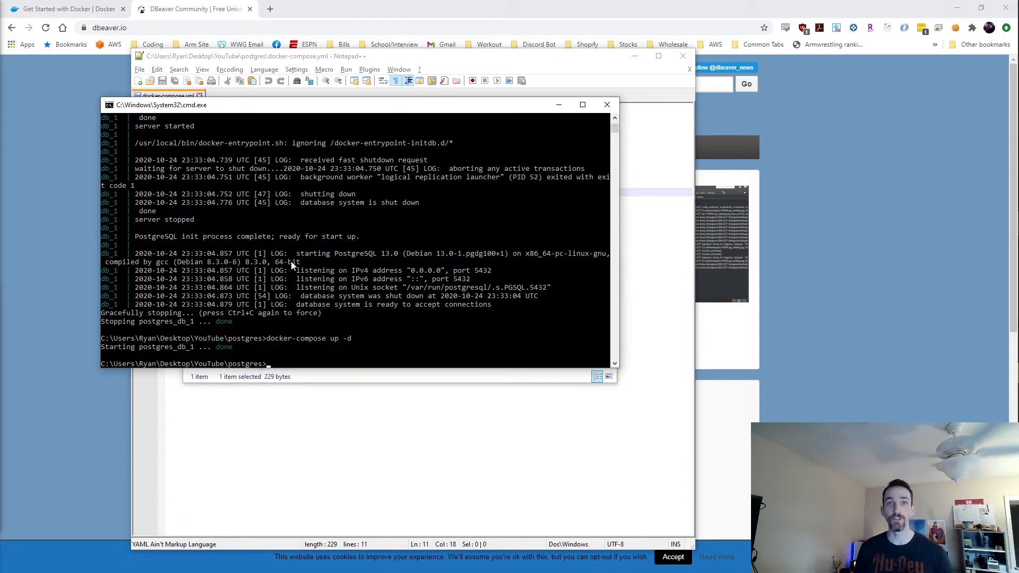
# Run docker ps to confirm postgres_db_1 is up with port 5432 mapped.
pyautogui.write('dok')
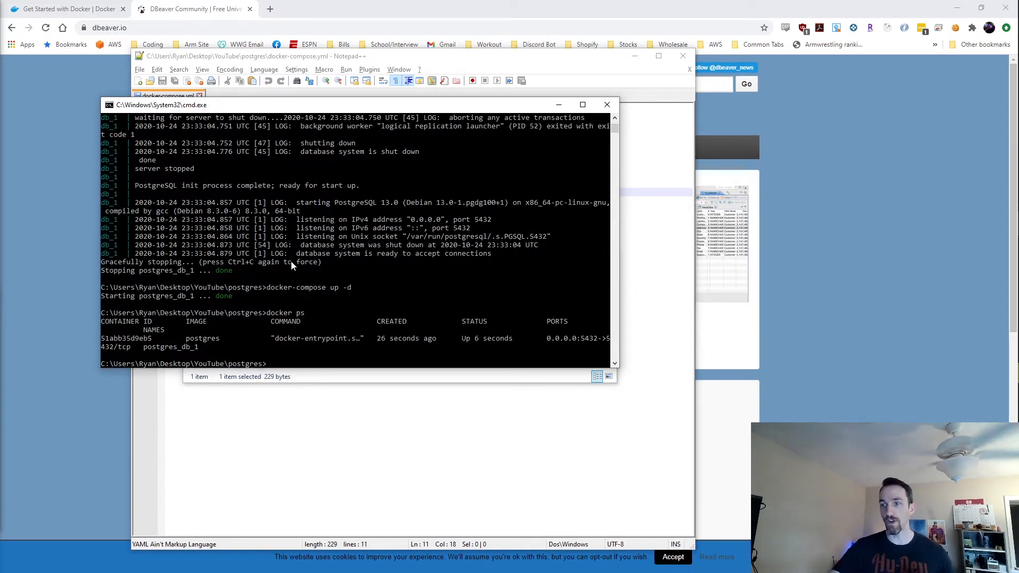
pyautogui.moveTo(586, 365)
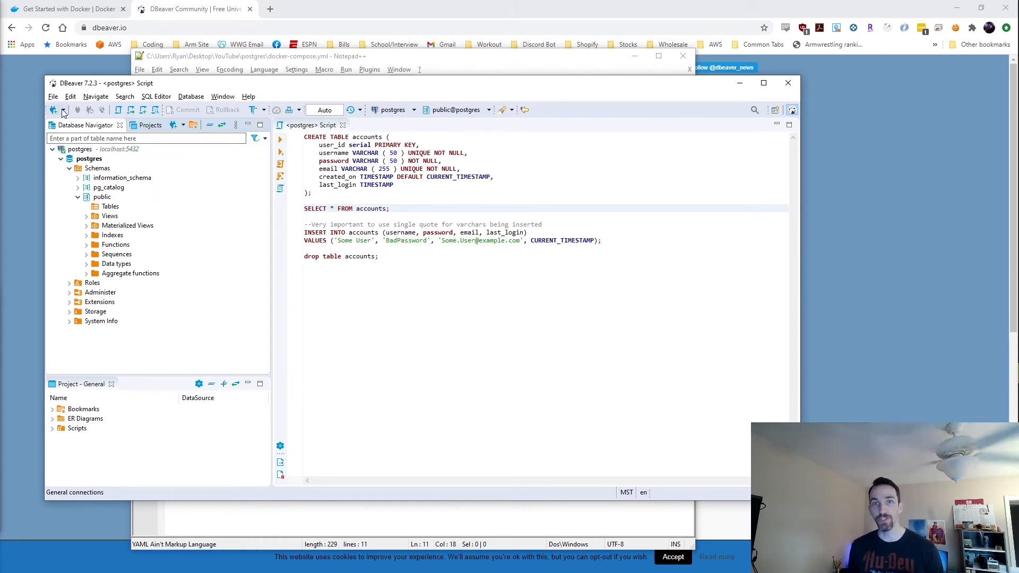
# Create a PostgreSQL connection to localhost:5432, fix the password after a failed test, and pass the test.
pyautogui.click(58, 110)
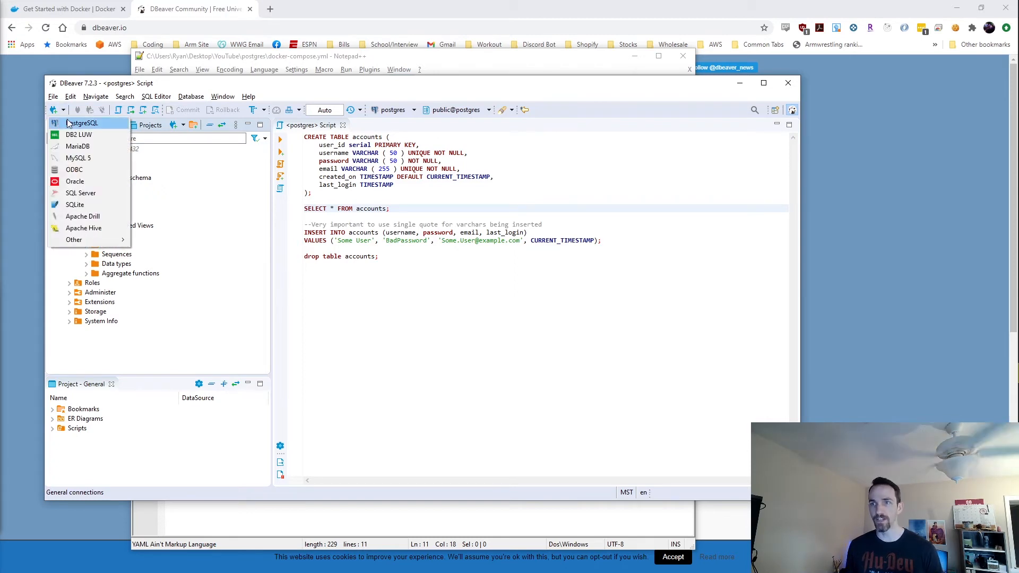
pyautogui.click(82, 123)
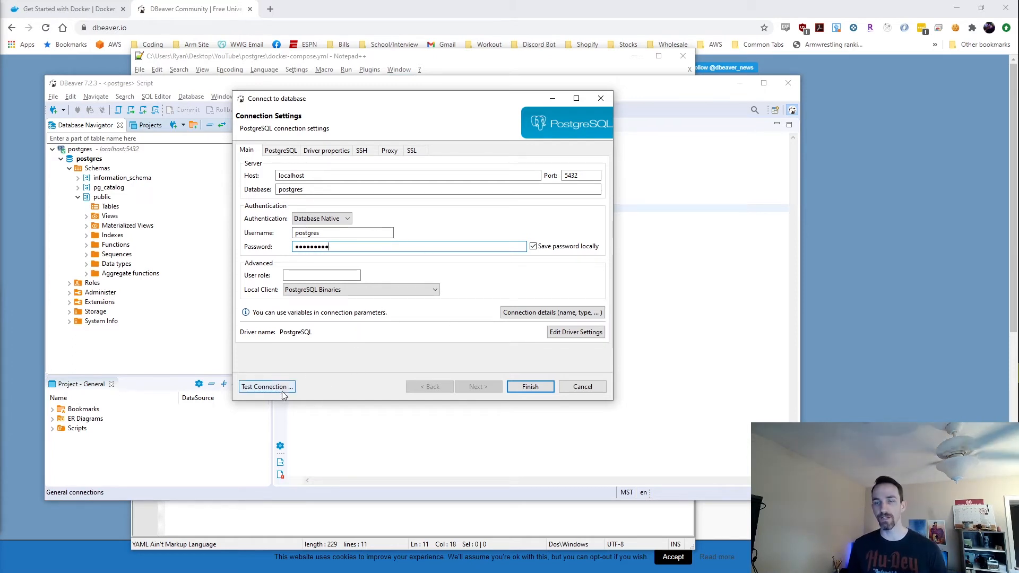
pyautogui.click(265, 387)
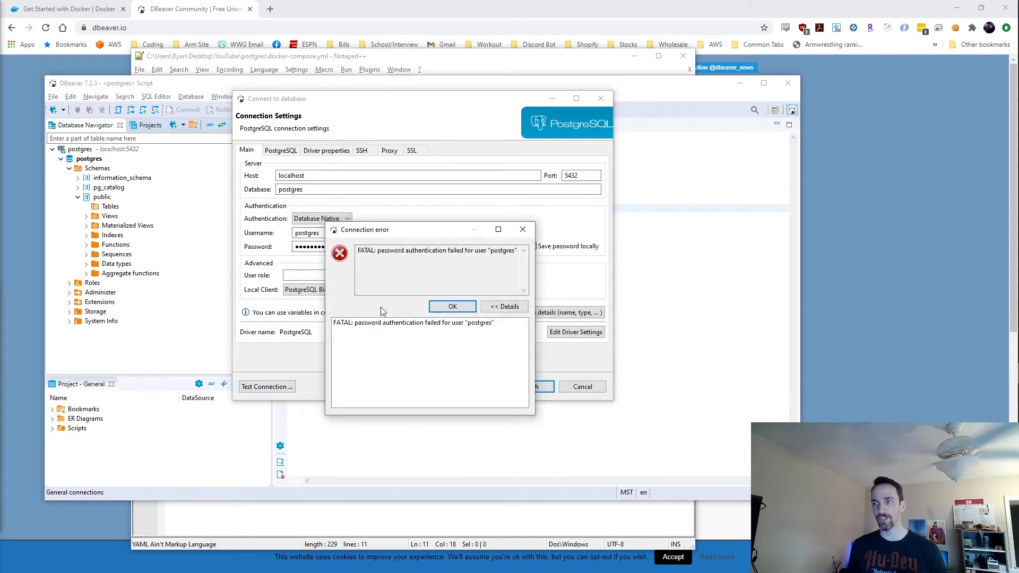
pyautogui.click(452, 306)
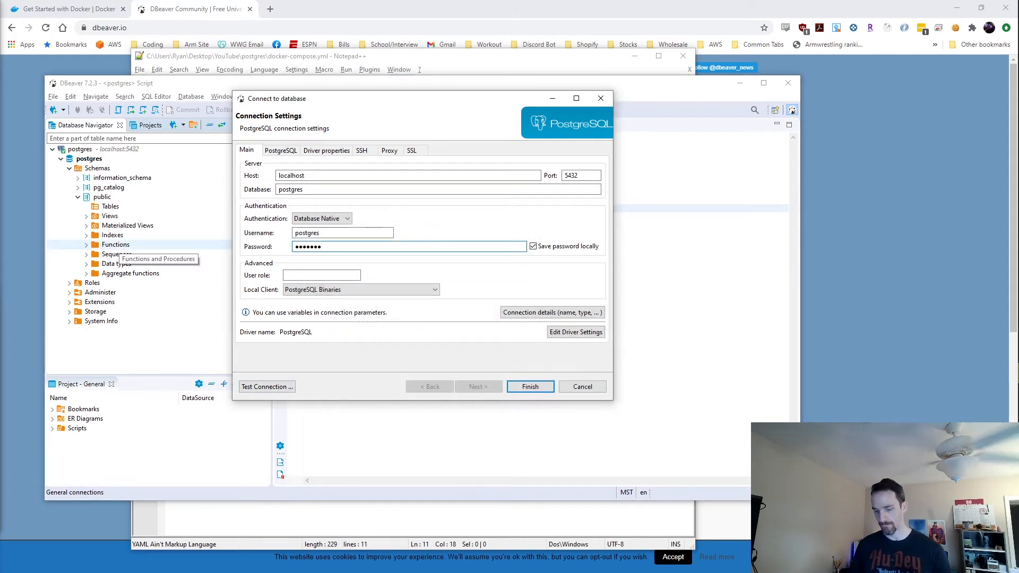
pyautogui.click(266, 387)
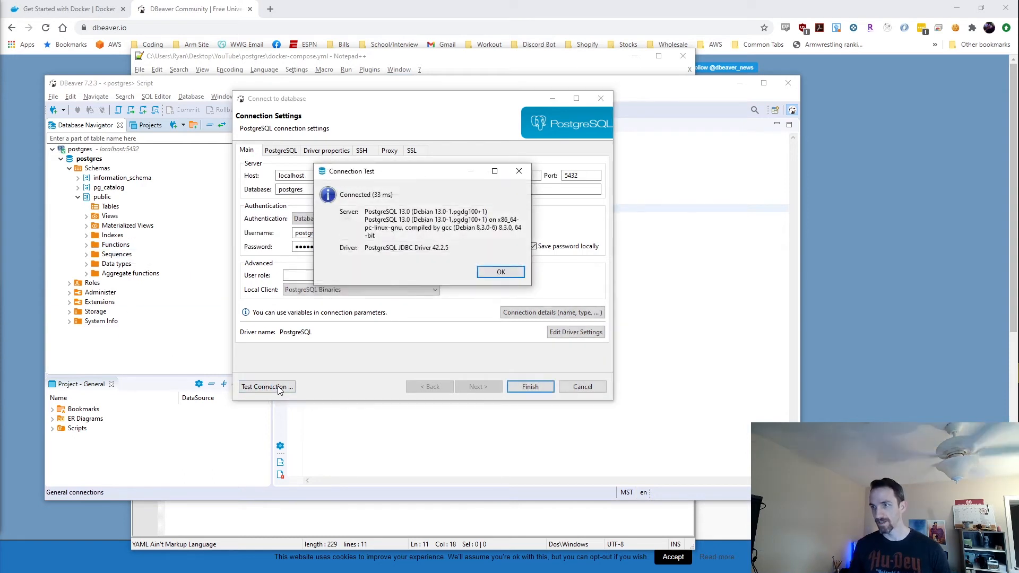
pyautogui.moveTo(514, 267)
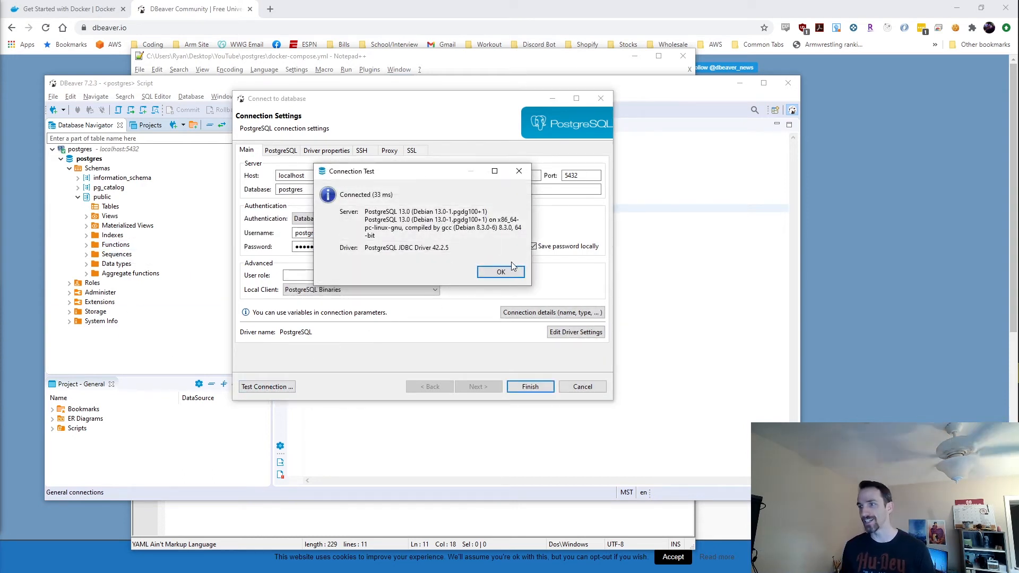
pyautogui.click(500, 272)
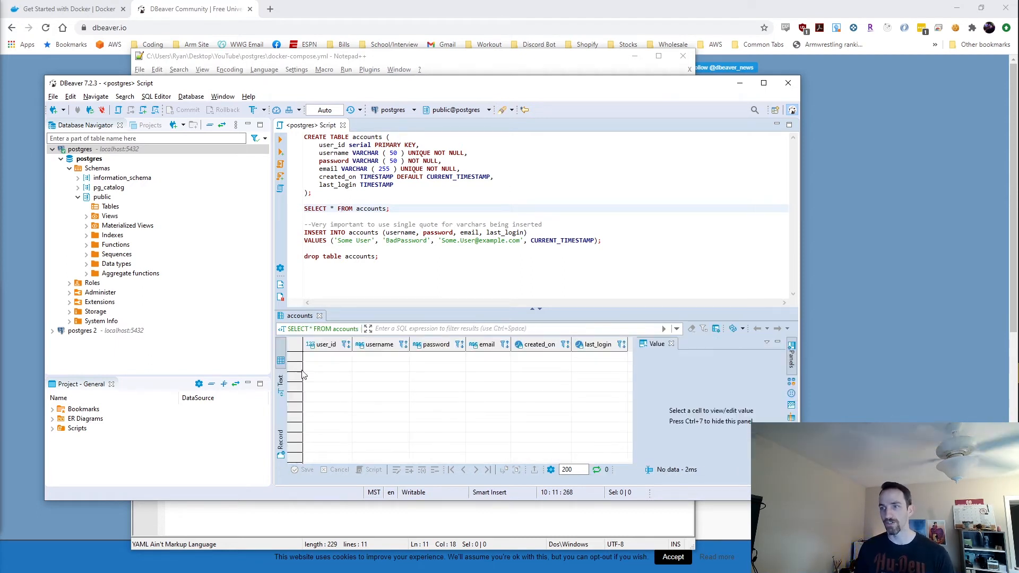
pyautogui.moveTo(325, 344)
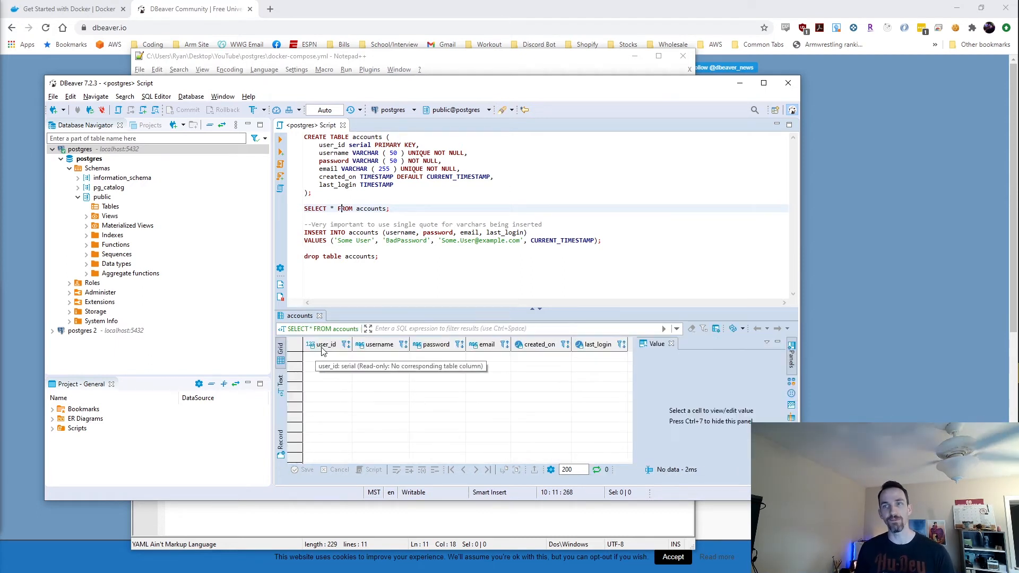
pyautogui.moveTo(442, 357)
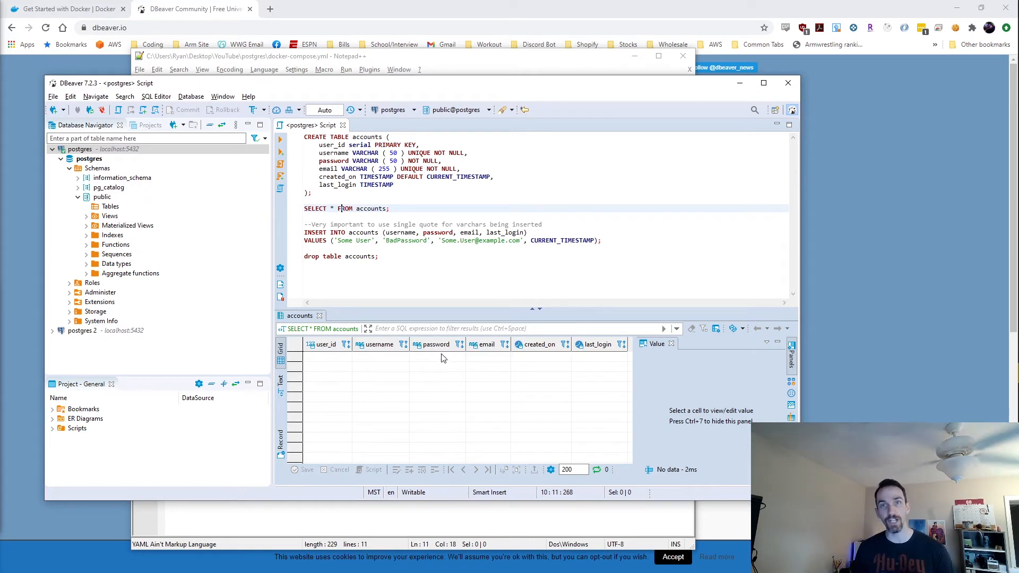
pyautogui.moveTo(592, 352)
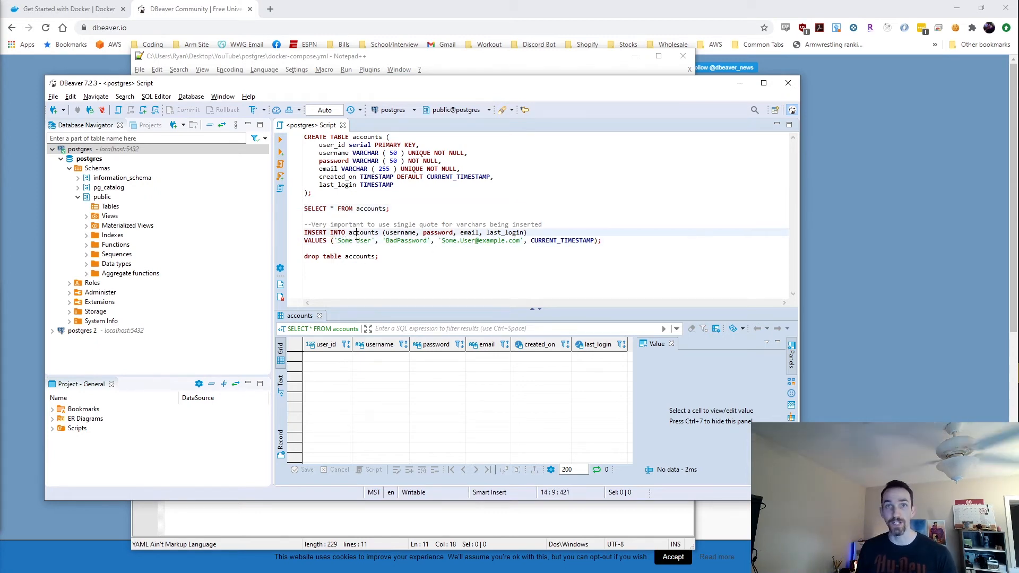
# Run the INSERT adding Some User to accounts, then drop table accounts.
pyautogui.click(399, 232)
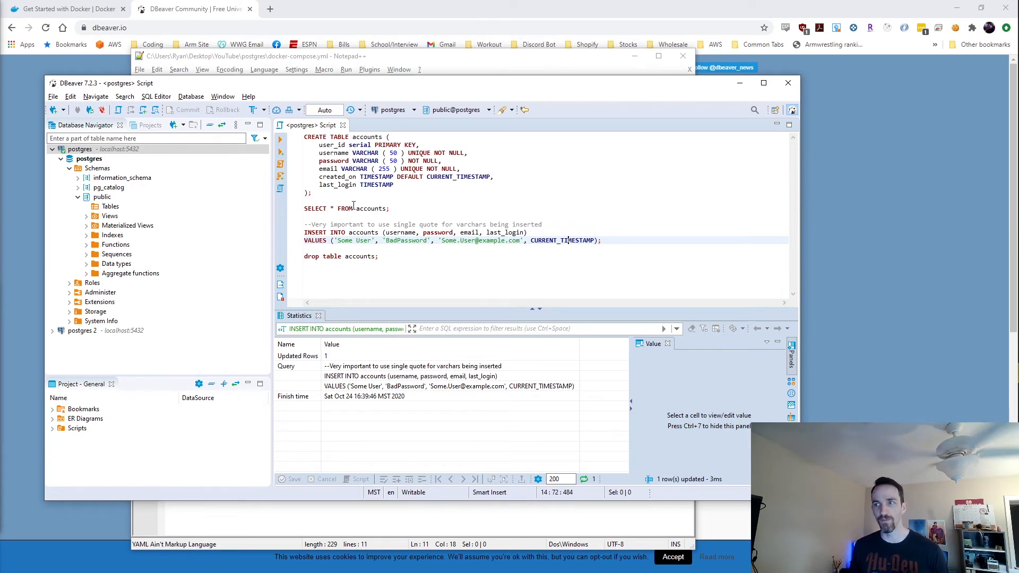
pyautogui.click(332, 185)
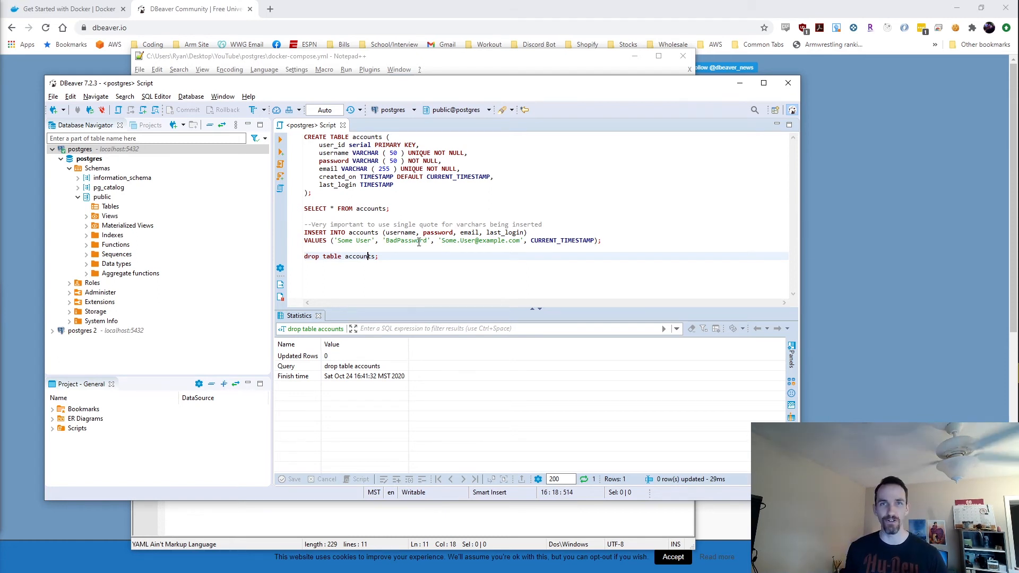
pyautogui.moveTo(385, 231)
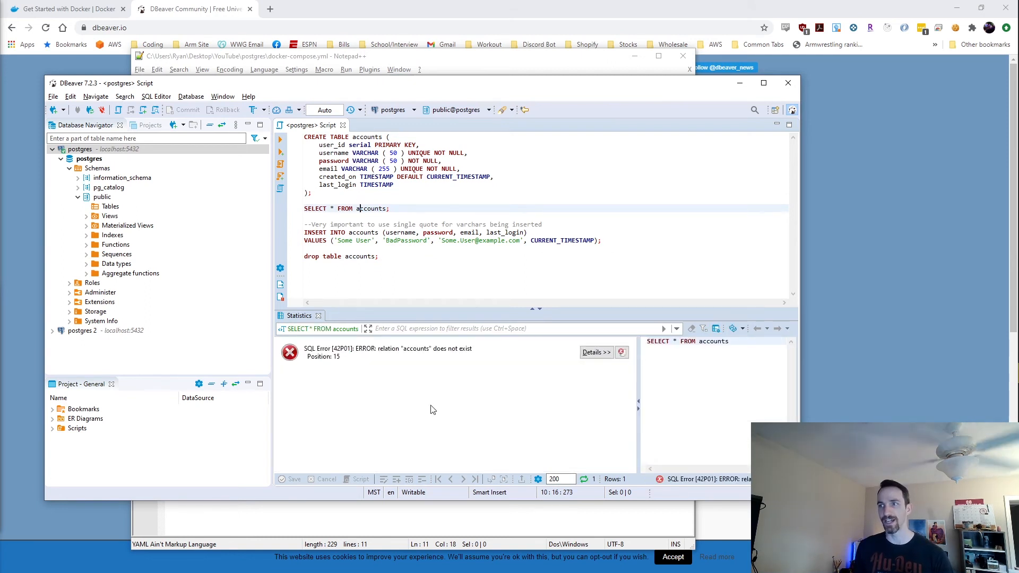
# Recreate the accounts table and confirm SELECT returns an empty six-column result.
pyautogui.click(332, 197)
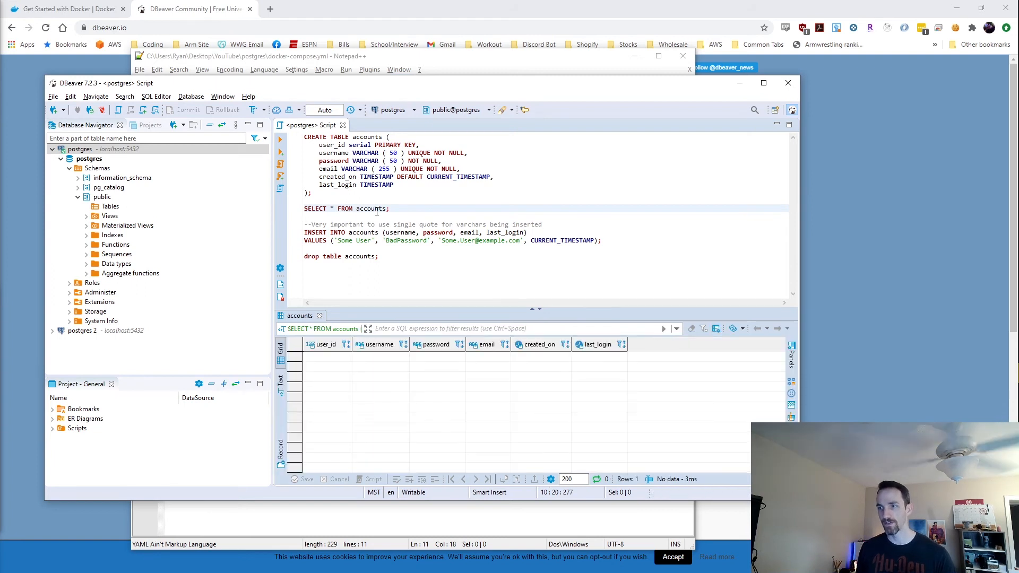
pyautogui.moveTo(450, 370)
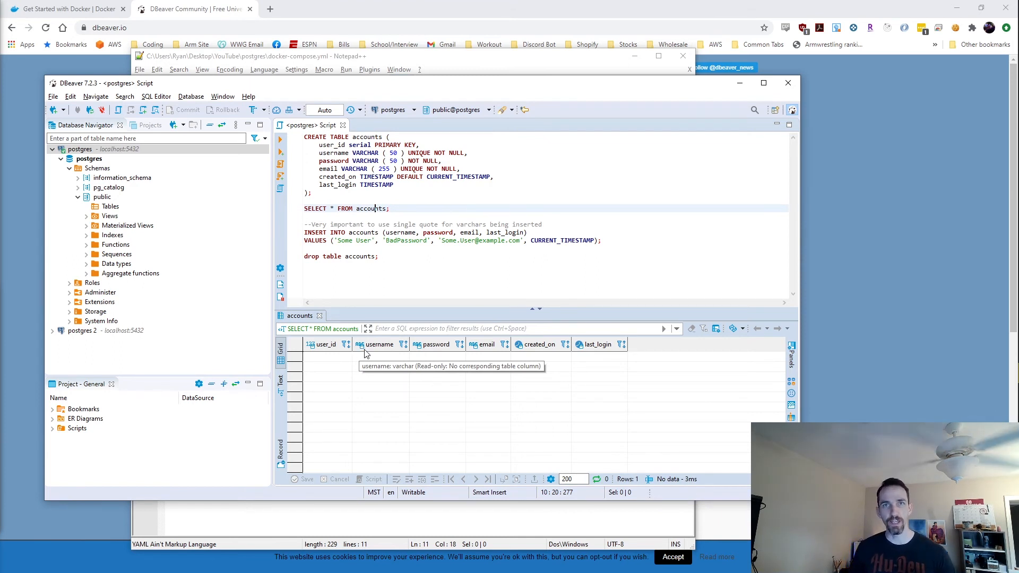
pyautogui.moveTo(523, 322)
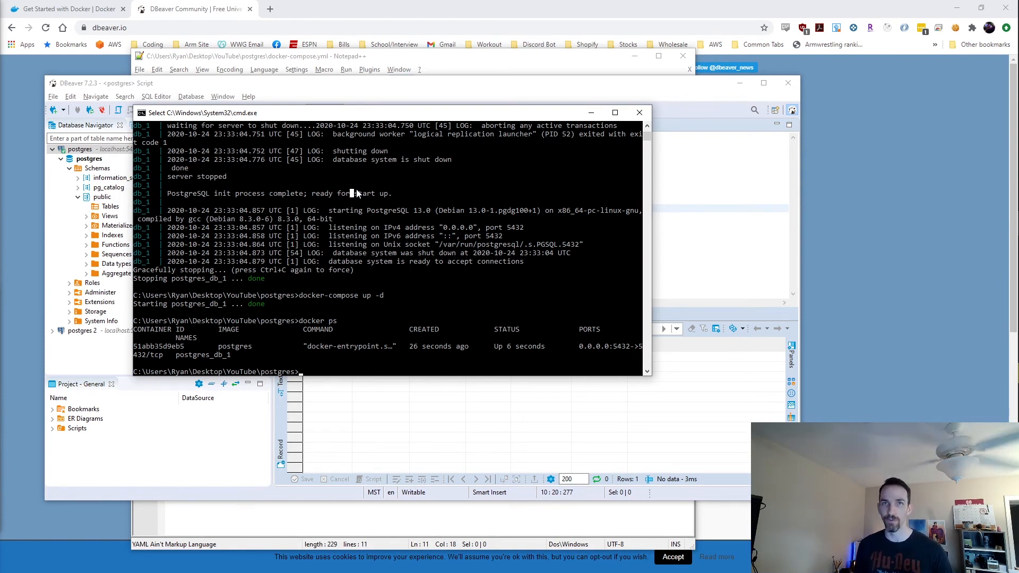
# Stop the postgres_db_1 container with docker-compose stop.
pyautogui.write('docker-compose stop')
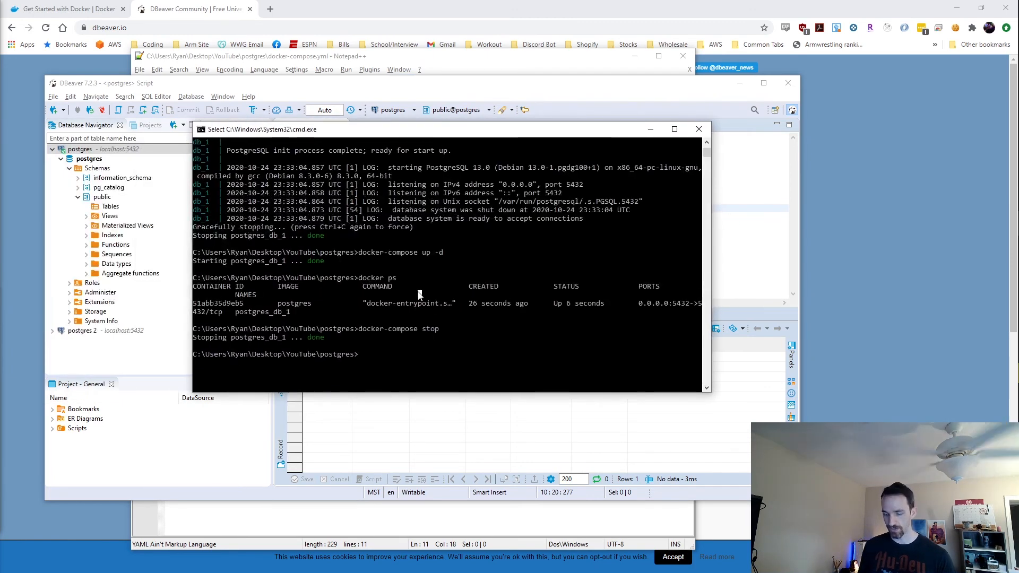
# Restart postgres_db_1 detached with docker-compose up -d and begin a docker-compose down command.
pyautogui.write('docker-comp')
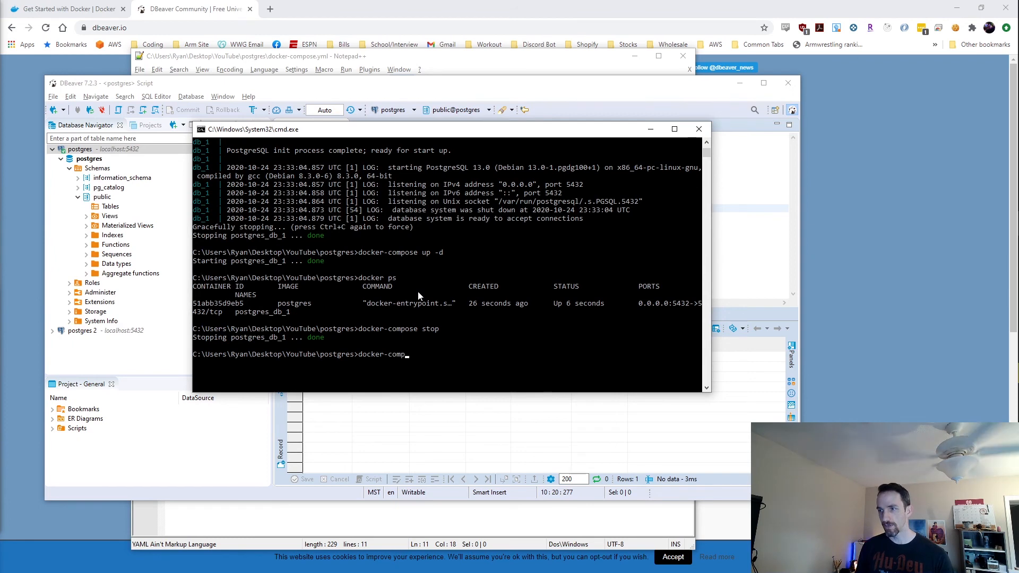
pyautogui.write('docker-compose up -d')
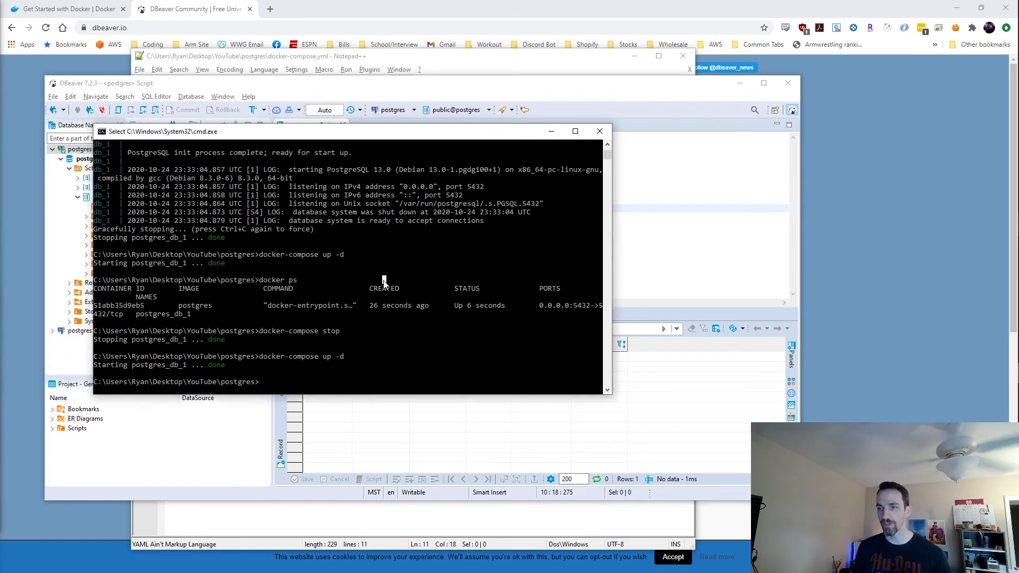
pyautogui.write('docker-compose down -')
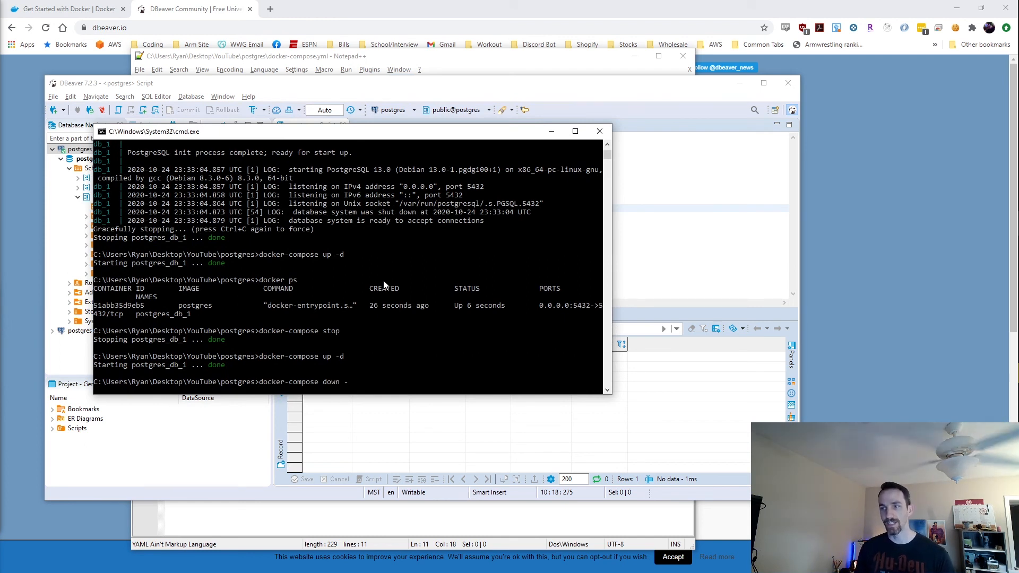
# Tear down the Postgres container with docker-compose down -v and start it again.
pyautogui.write('v')
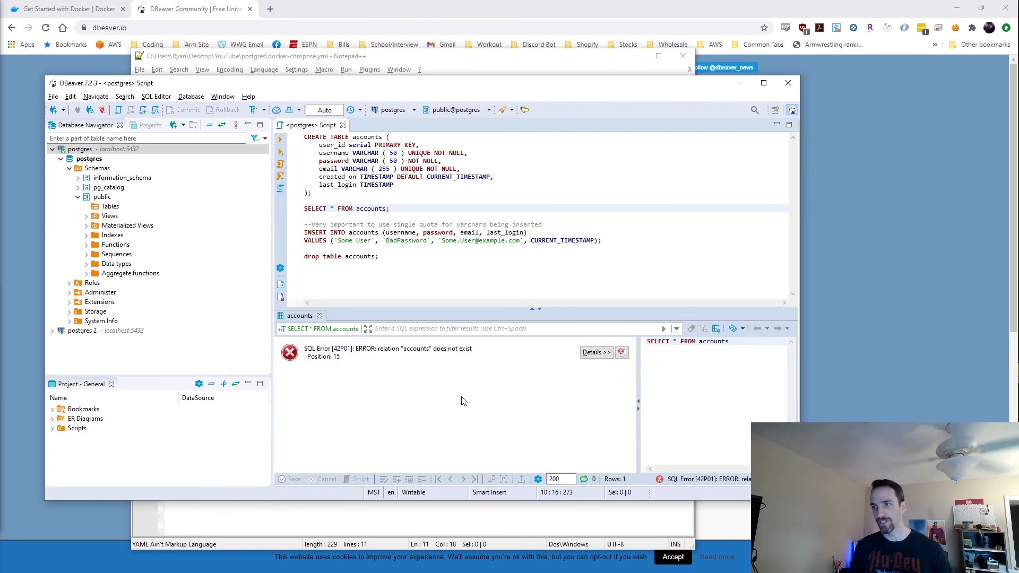
pyautogui.moveTo(415, 374)
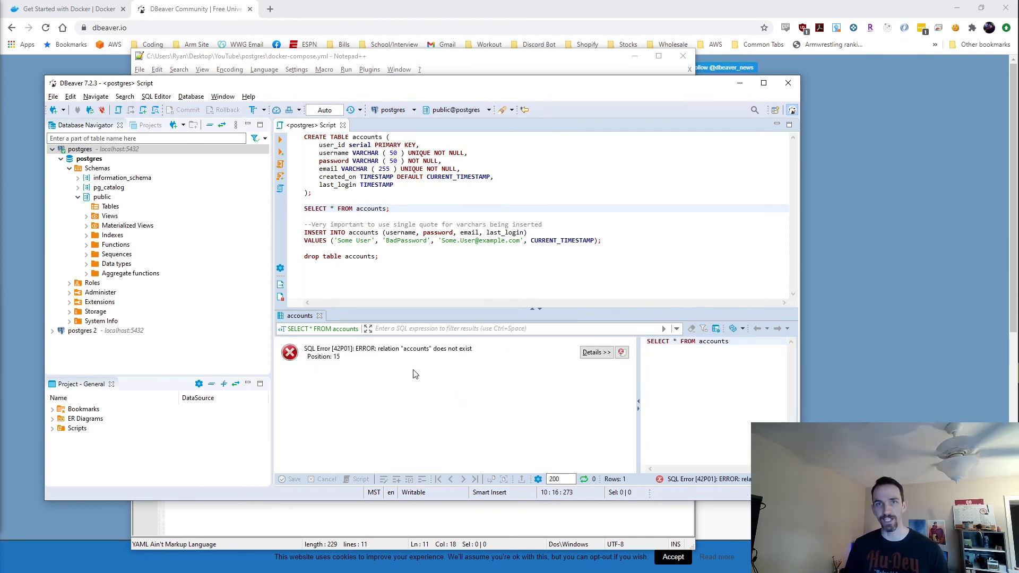